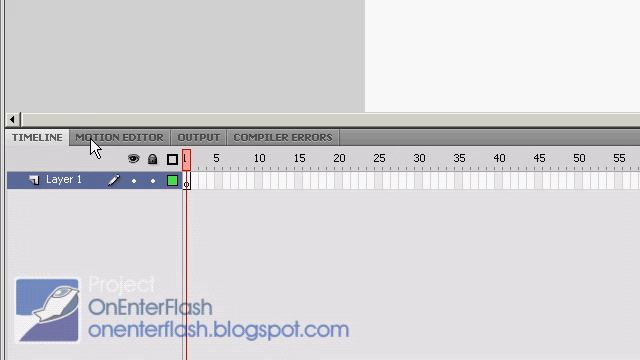
{"action": "mouse_move", "coordinate": [617, 22]}
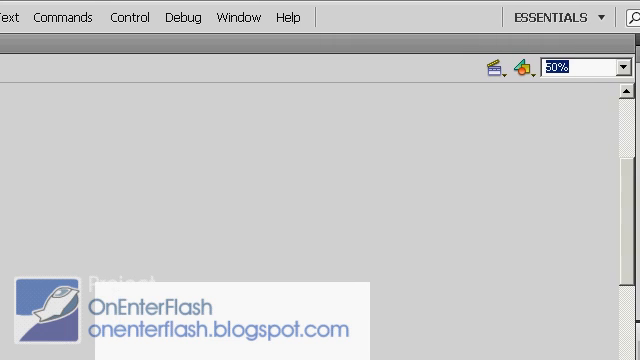
- Drag the green square movie clip from the Library onto Layer 1 of the stage
{"action": "left_click", "coordinate": [570, 17]}
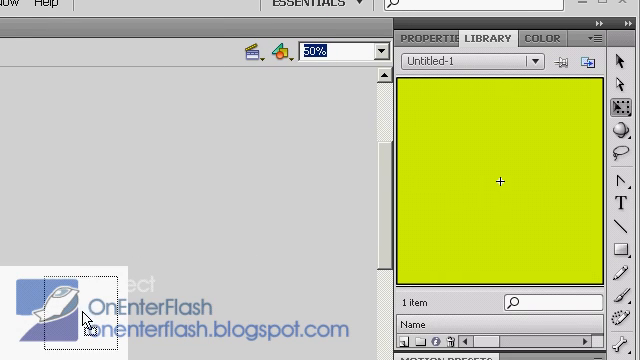
{"action": "left_click", "coordinate": [60, 315]}
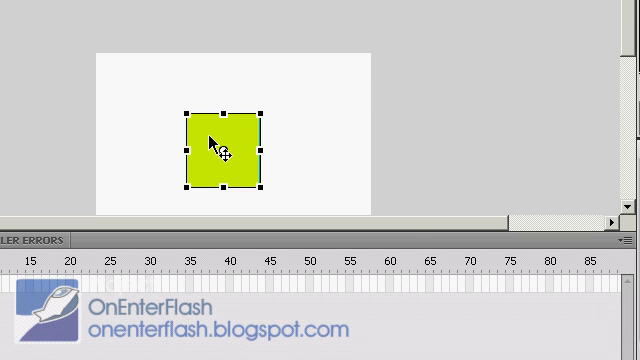
- Create a motion tween on the green square spanning frames 1 to 24
{"action": "right_click", "coordinate": [218, 140]}
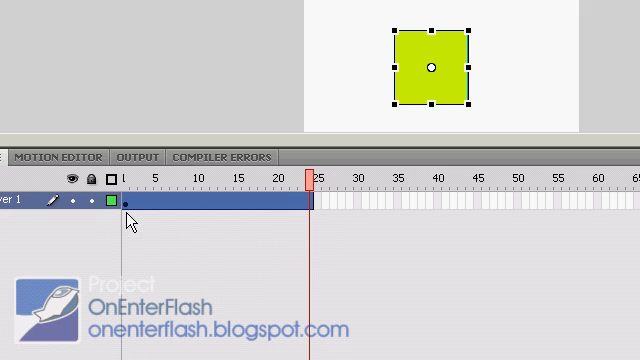
{"action": "mouse_move", "coordinate": [335, 197]}
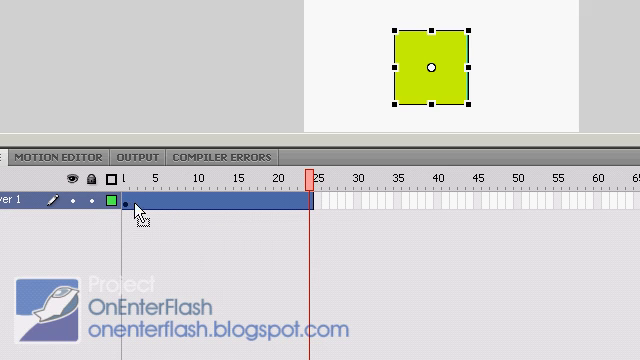
{"action": "mouse_move", "coordinate": [310, 205]}
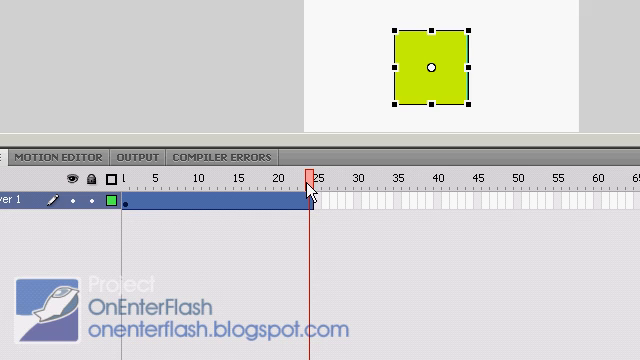
{"action": "mouse_move", "coordinate": [358, 206]}
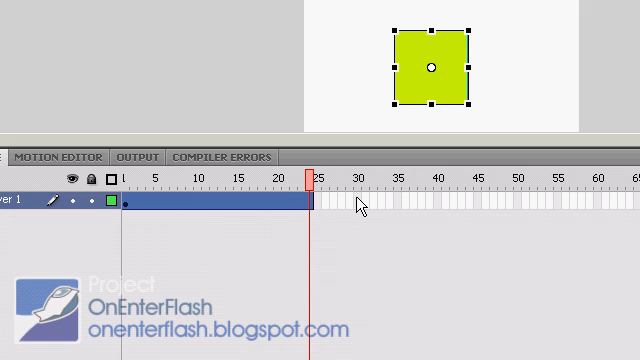
{"action": "mouse_move", "coordinate": [309, 205]}
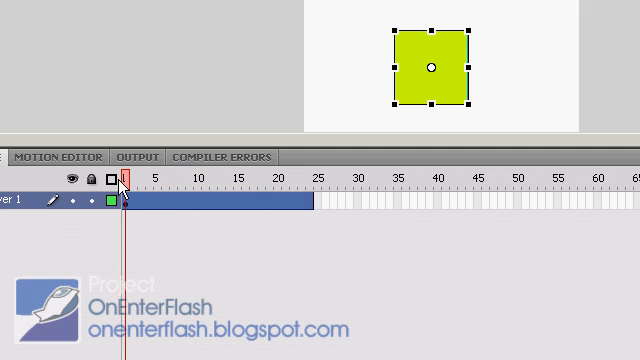
{"action": "mouse_move", "coordinate": [196, 239]}
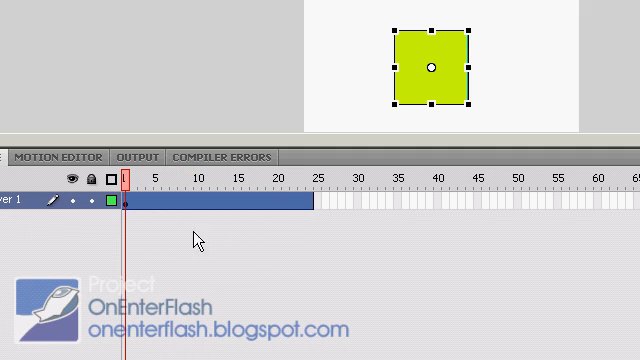
{"action": "mouse_move", "coordinate": [505, 78]}
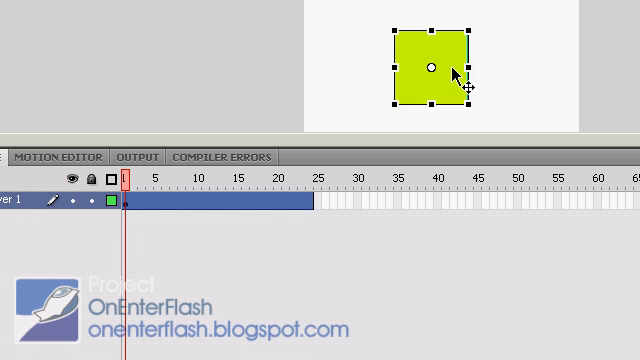
{"action": "mouse_move", "coordinate": [50, 156]}
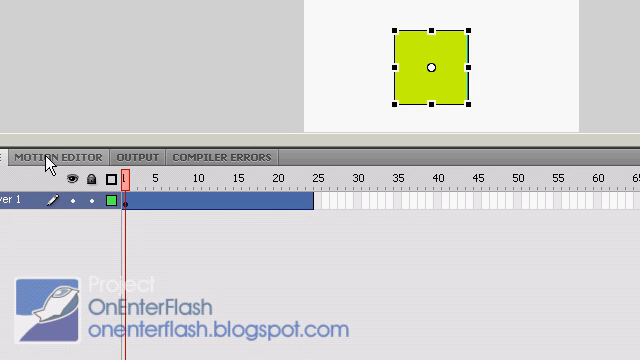
- Show the square tween's properties in the Motion Editor with Transformation collapsed
{"action": "left_click", "coordinate": [62, 156]}
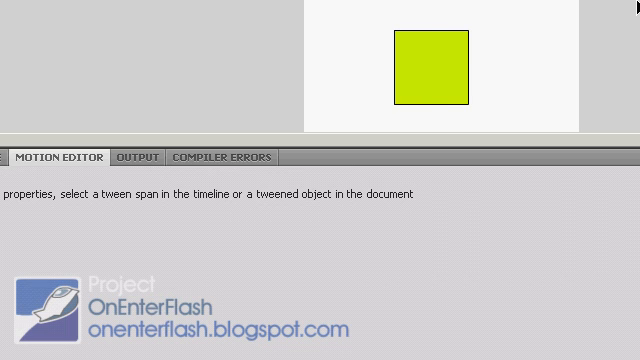
{"action": "left_click", "coordinate": [435, 65]}
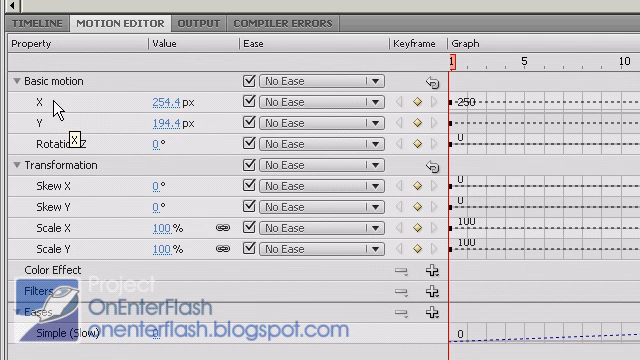
{"action": "mouse_move", "coordinate": [150, 152]}
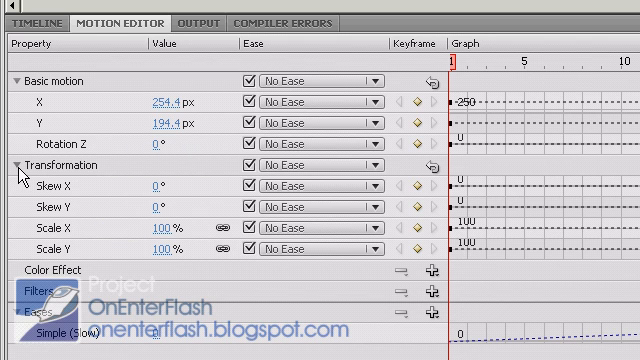
{"action": "left_click", "coordinate": [18, 165]}
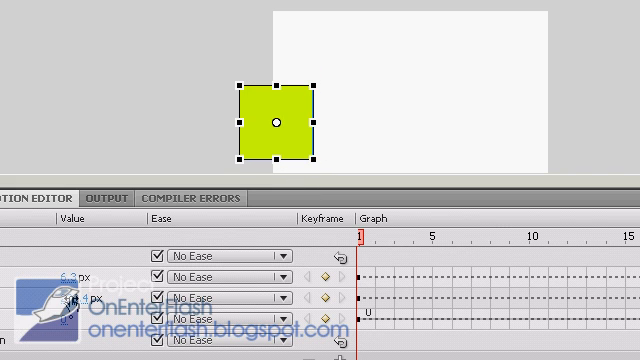
- Move the square at frames 5 and 10 to bend its path, then scrub to preview
{"action": "left_click_drag", "start_coordinate": [278, 121], "coordinate": [290, 101]}
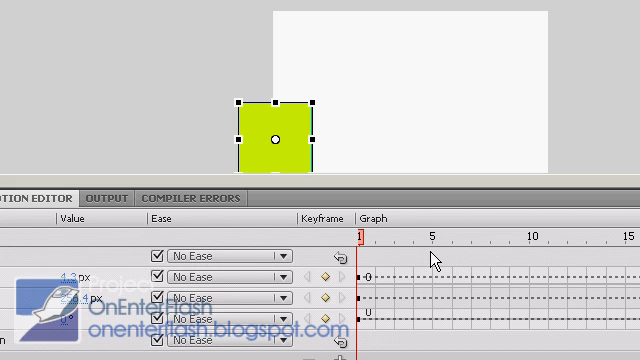
{"action": "mouse_move", "coordinate": [435, 258]}
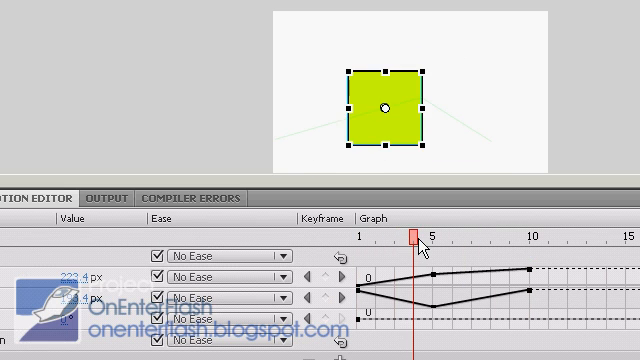
{"action": "left_click_drag", "start_coordinate": [412, 237], "coordinate": [528, 237]}
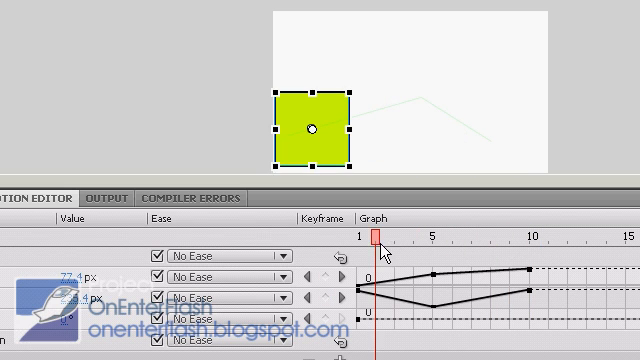
{"action": "left_click_drag", "start_coordinate": [376, 237], "coordinate": [524, 237]}
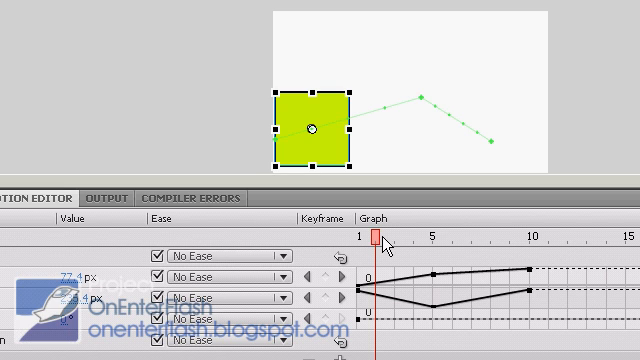
- Go to an early tween frame and set Rotation Z to 4.5°
{"action": "left_click_drag", "start_coordinate": [376, 239], "coordinate": [412, 239]}
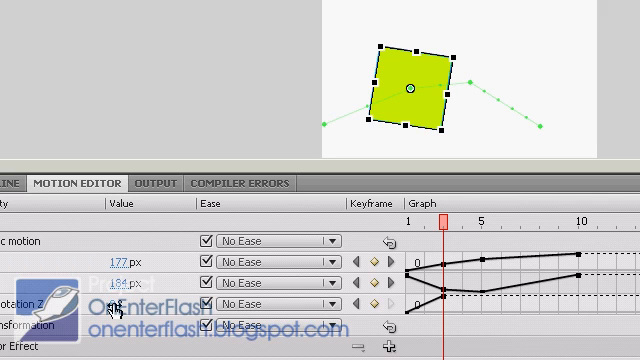
{"action": "mouse_move", "coordinate": [110, 305]}
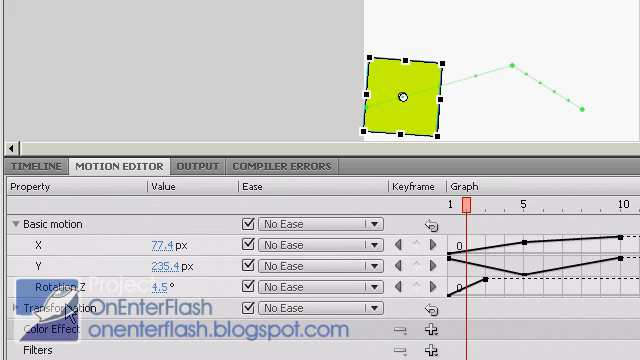
{"action": "mouse_move", "coordinate": [445, 350]}
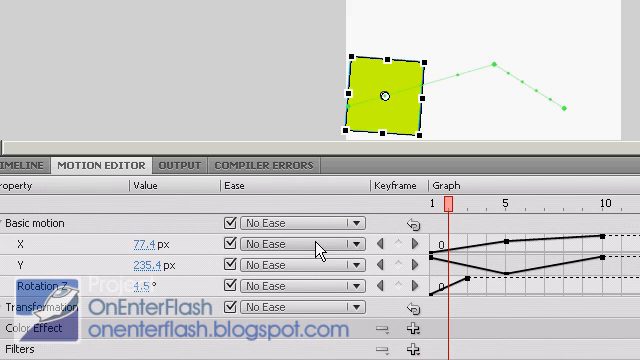
{"action": "mouse_move", "coordinate": [355, 258]}
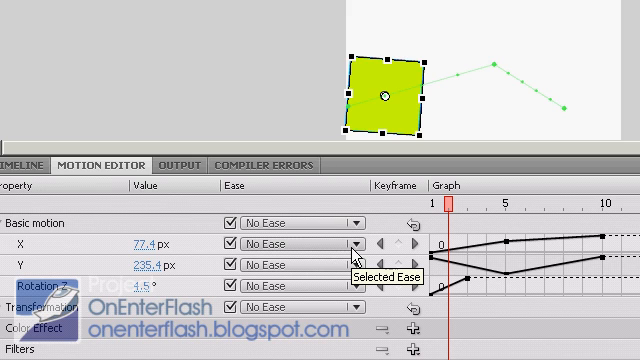
{"action": "mouse_move", "coordinate": [333, 262]}
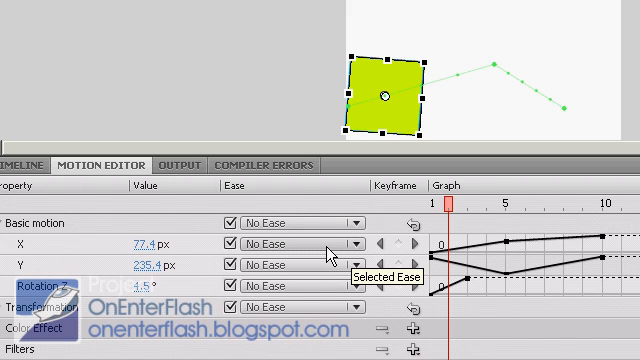
- Browse the ease choices for the X and Y properties in the Motion Editor
{"action": "left_click", "coordinate": [335, 241]}
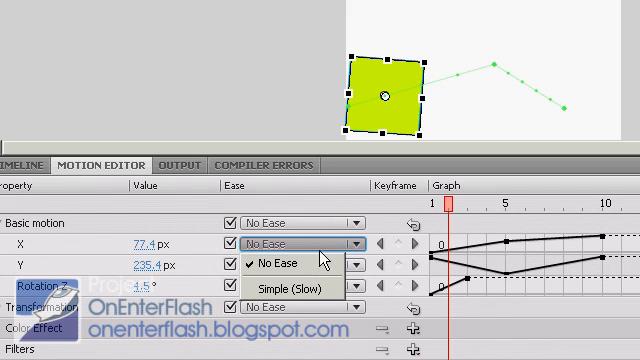
{"action": "left_click", "coordinate": [290, 266]}
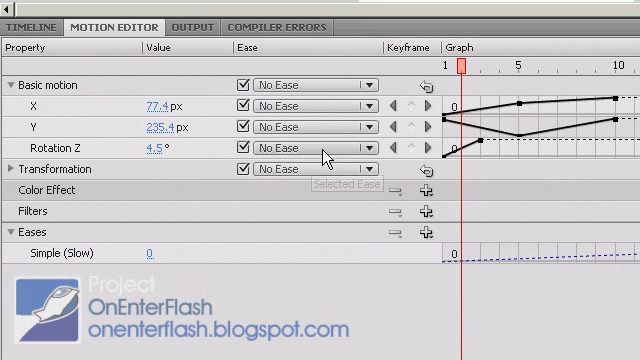
{"action": "left_click", "coordinate": [363, 141]}
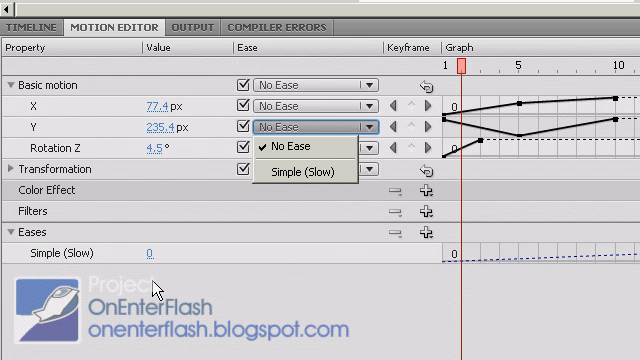
{"action": "mouse_move", "coordinate": [371, 309]}
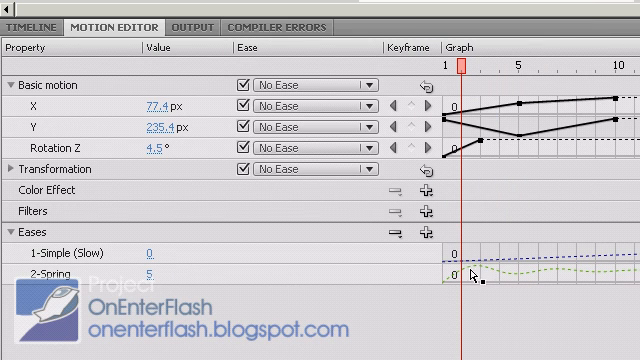
{"action": "mouse_move", "coordinate": [628, 298]}
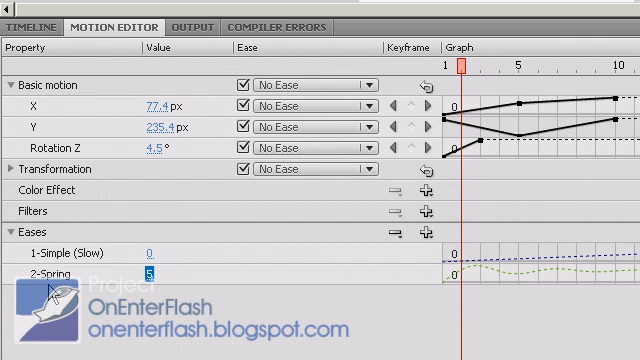
{"action": "mouse_move", "coordinate": [590, 85]}
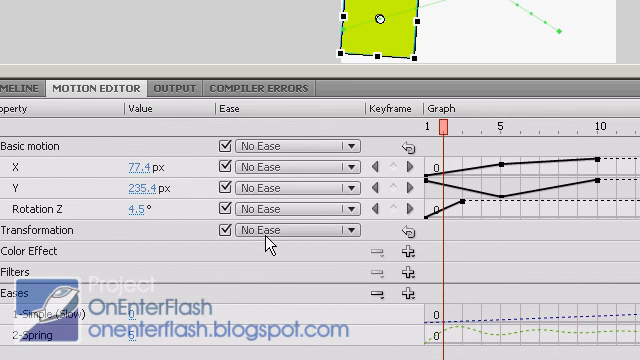
{"action": "mouse_move", "coordinate": [323, 192]}
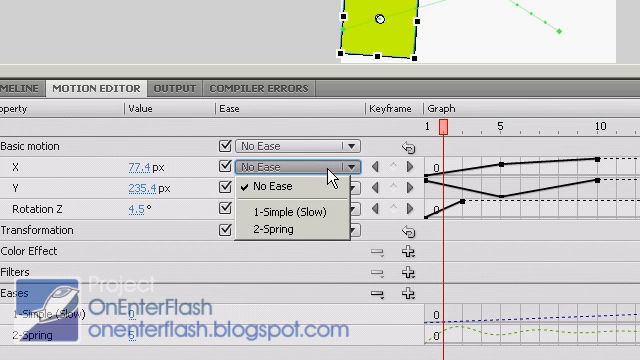
- Apply the 2-Spring ease to the X property and scrub to preview the springy motion
{"action": "left_click", "coordinate": [285, 233]}
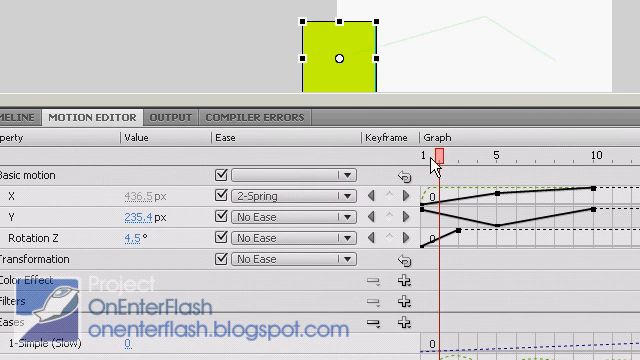
{"action": "left_click_drag", "start_coordinate": [440, 160], "coordinate": [490, 160]}
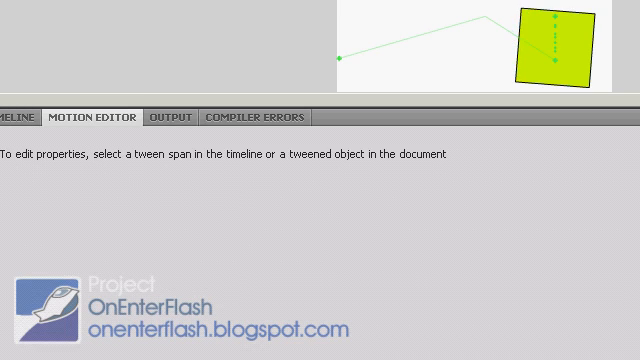
- Select the square's tween span on Layer 1 in the Timeline
{"action": "left_click", "coordinate": [15, 115]}
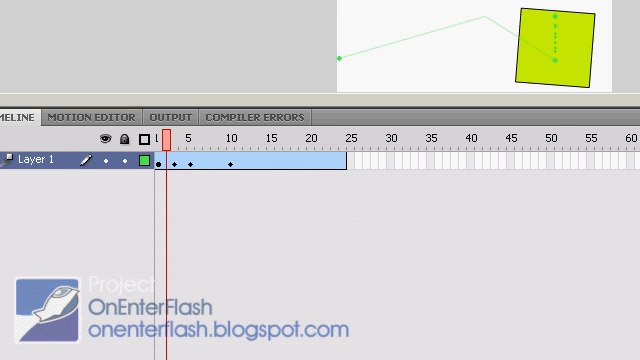
{"action": "left_click", "coordinate": [89, 116]}
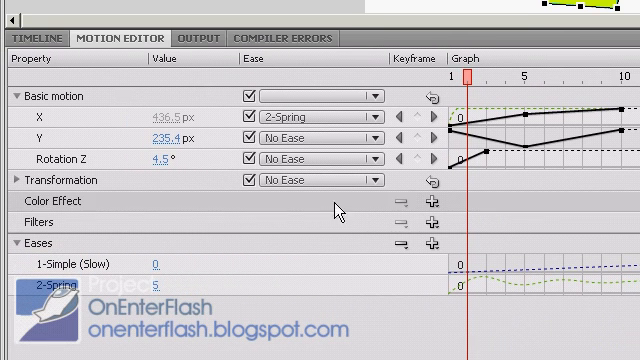
- Add a Tint colour effect (white, 100%) to the square's tween
{"action": "left_click", "coordinate": [443, 201]}
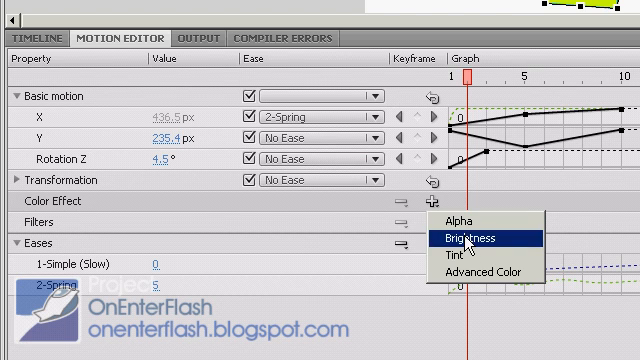
{"action": "left_click", "coordinate": [464, 259]}
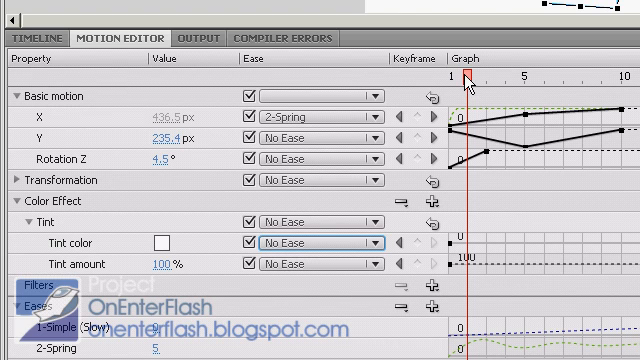
{"action": "mouse_move", "coordinate": [174, 245]}
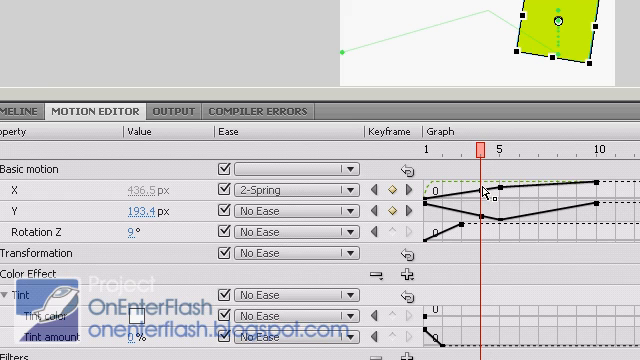
{"action": "mouse_move", "coordinate": [90, 198]}
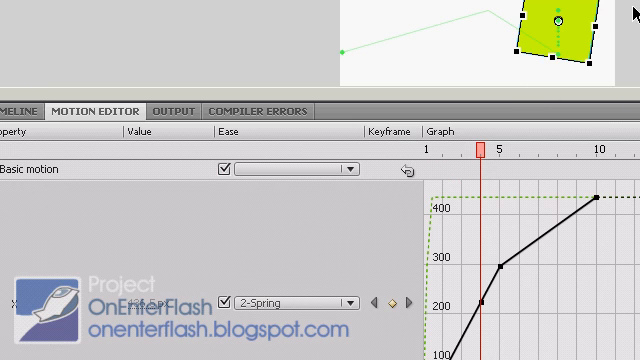
- Raise the frame-8 X keyframe in the graph and scrub frames 4–8 to preview
{"action": "scroll", "scroll_direction": "down", "scroll_amount": 3}
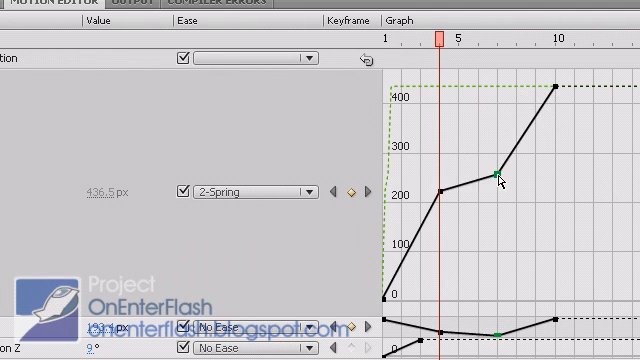
{"action": "left_click_drag", "start_coordinate": [500, 178], "coordinate": [500, 143]}
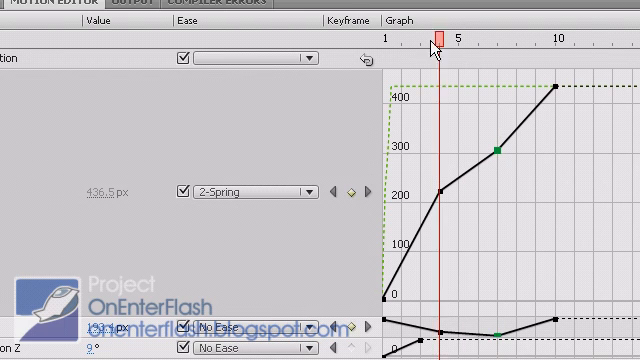
{"action": "left_click_drag", "start_coordinate": [443, 36], "coordinate": [533, 36]}
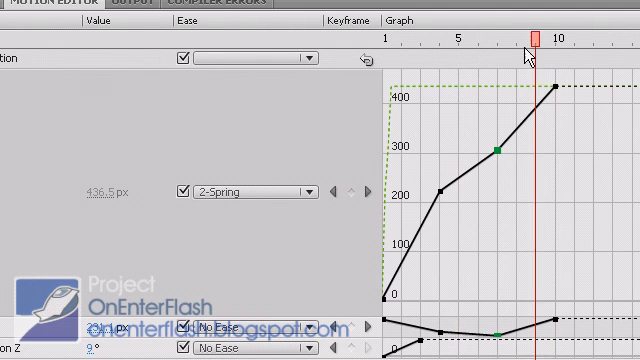
{"action": "left_click_drag", "start_coordinate": [540, 38], "coordinate": [403, 38]}
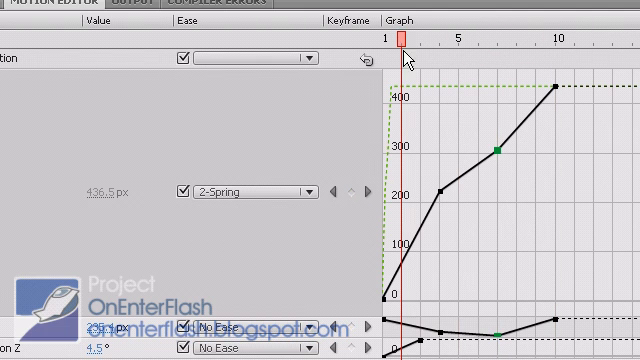
{"action": "left_click_drag", "start_coordinate": [405, 37], "coordinate": [515, 37]}
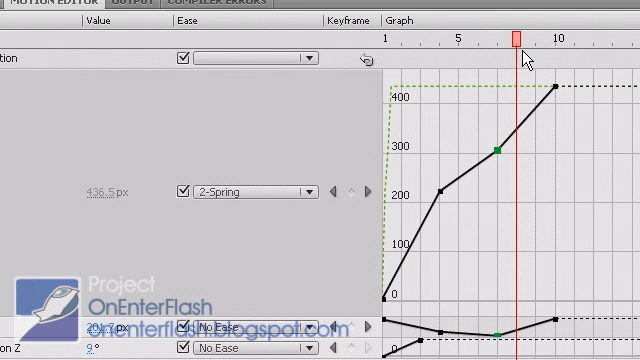
{"action": "left_click_drag", "start_coordinate": [515, 40], "coordinate": [383, 40]}
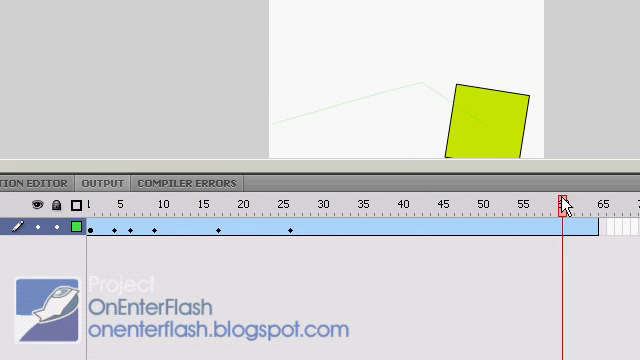
- Scrub the lengthened tween from its end back to the start, previewing around frame 25
{"action": "left_click", "coordinate": [95, 200]}
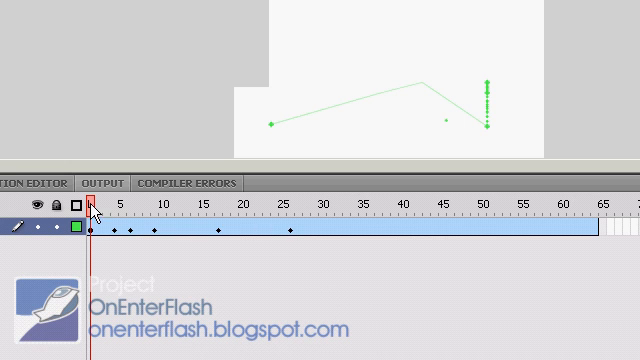
{"action": "left_click", "coordinate": [283, 207]}
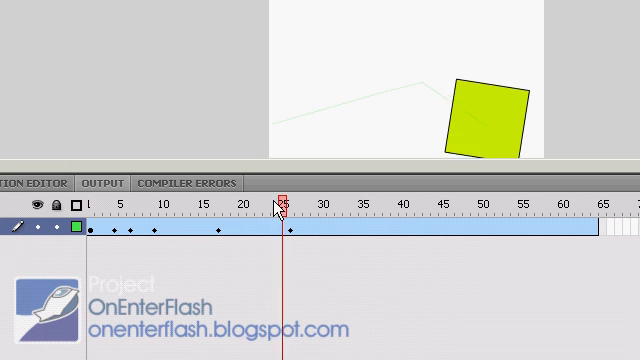
{"action": "left_click_drag", "start_coordinate": [290, 207], "coordinate": [374, 207]}
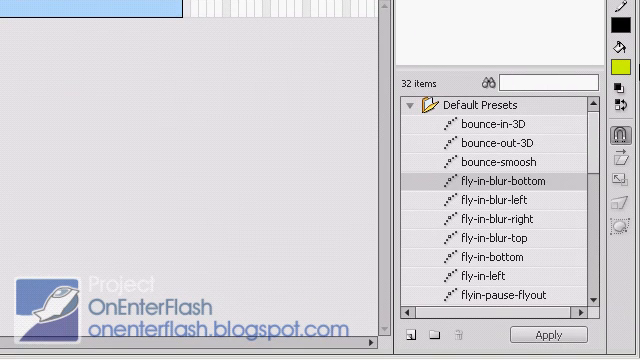
{"action": "mouse_move", "coordinate": [419, 121]}
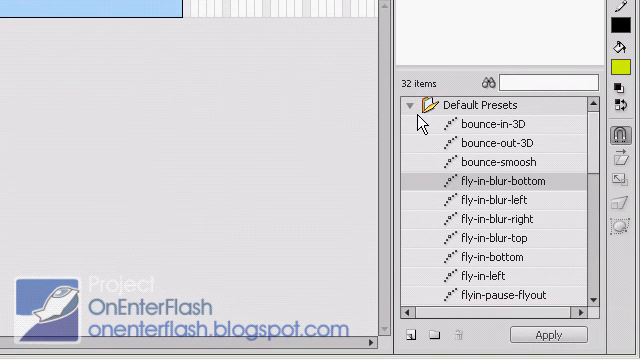
- Collapse the Default Presets folder in the Motion Presets panel
{"action": "left_click", "coordinate": [416, 106]}
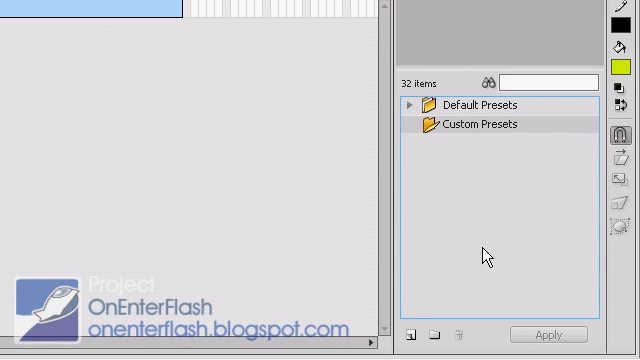
{"action": "mouse_move", "coordinate": [412, 340]}
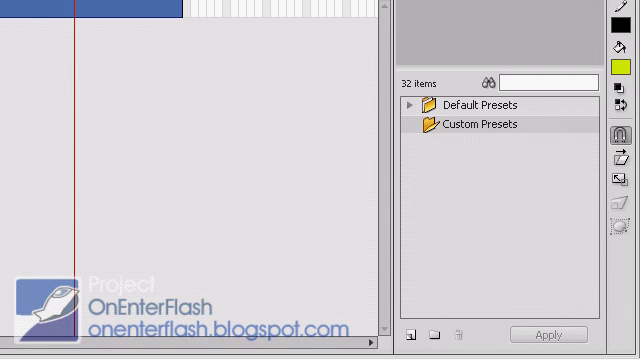
- Name the new preset 'popopop' and confirm saving it
{"action": "type", "text": "popopop"}
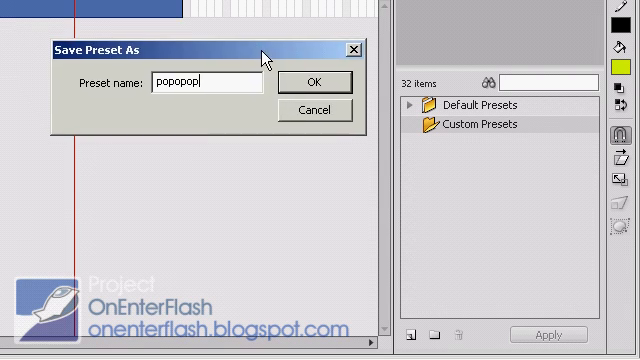
{"action": "left_click", "coordinate": [312, 81]}
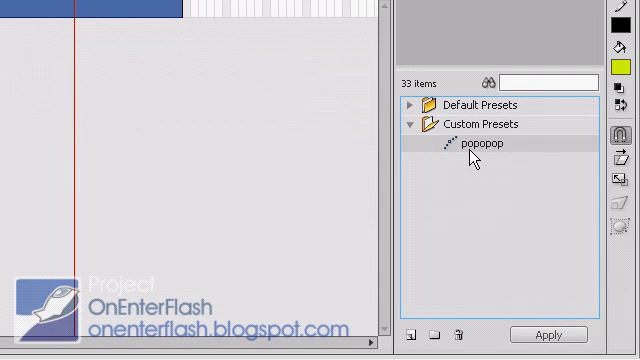
{"action": "mouse_move", "coordinate": [46, 56]}
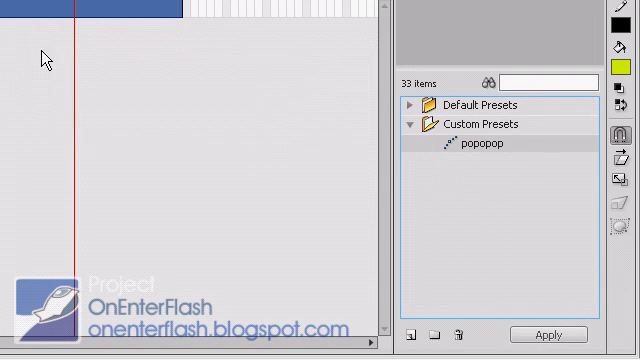